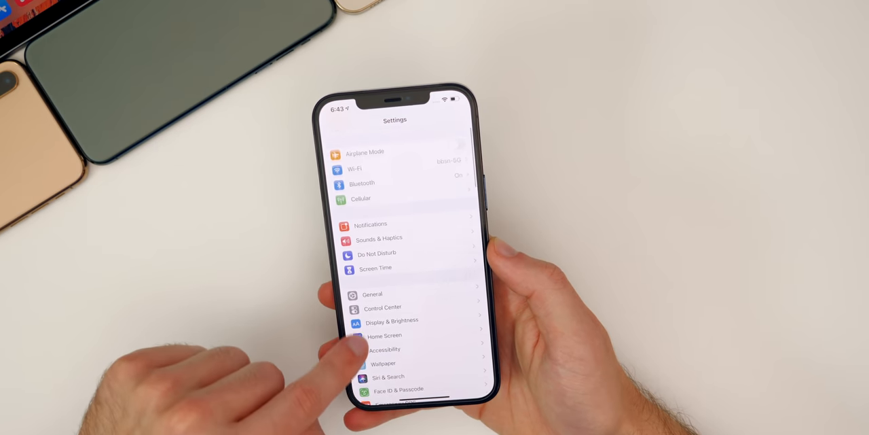
# Select Dark under Appearance in Display & Brightness settings.
pyautogui.click(392, 320)
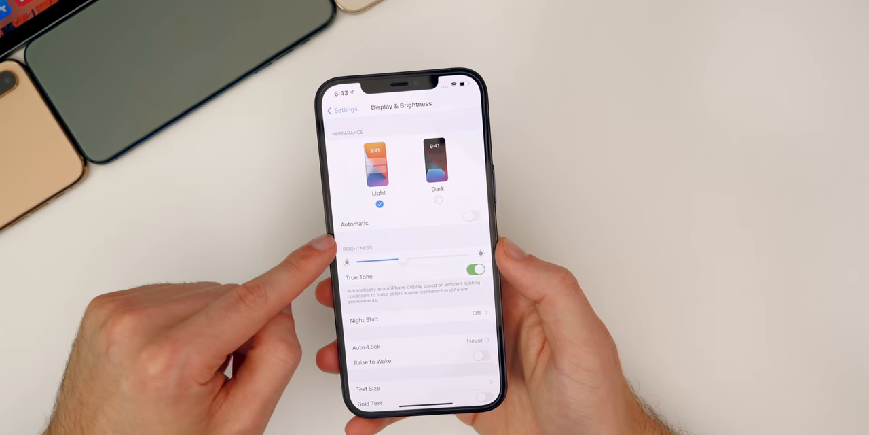
pyautogui.click(439, 163)
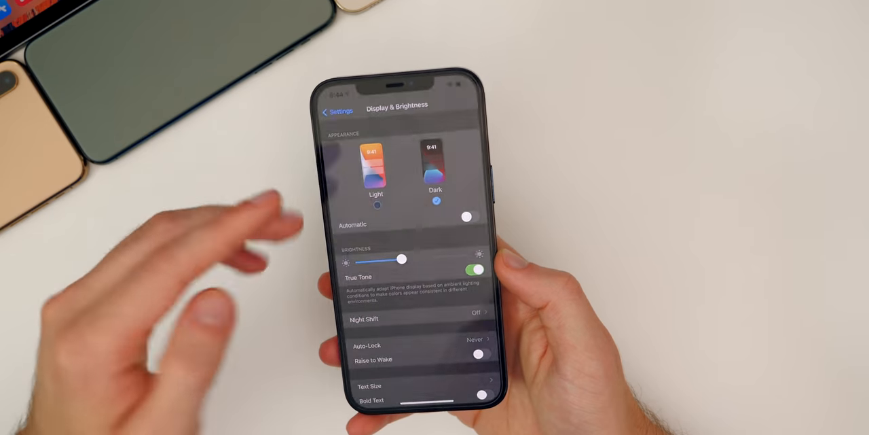
pyautogui.click(376, 165)
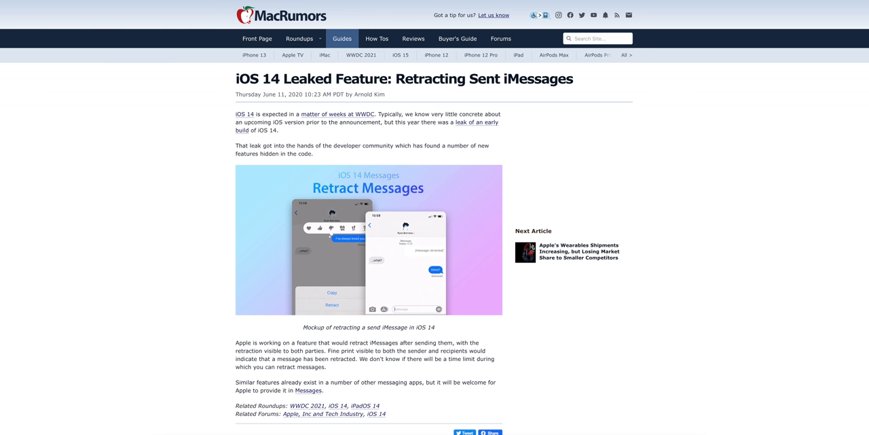
# Show the MacRumors article 'iOS 14 Leaked Feature: Retracting Sent iMessages'.
pyautogui.click(257, 38)
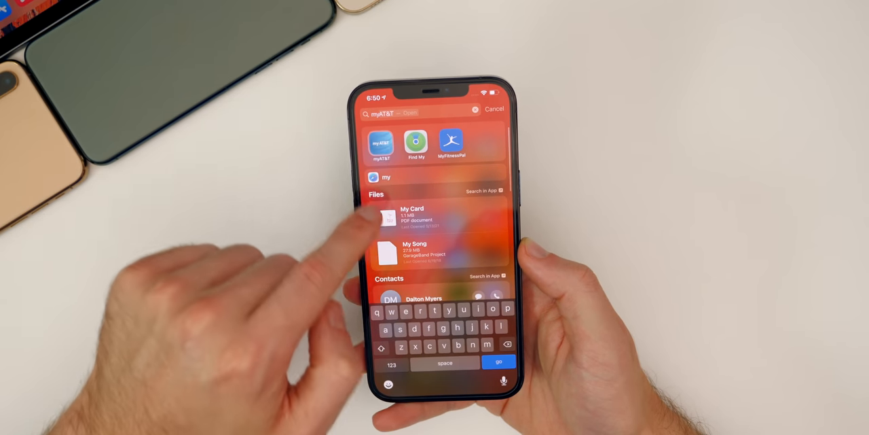
# Search 'my' in Spotlight to list matching apps, files and contacts.
pyautogui.click(451, 142)
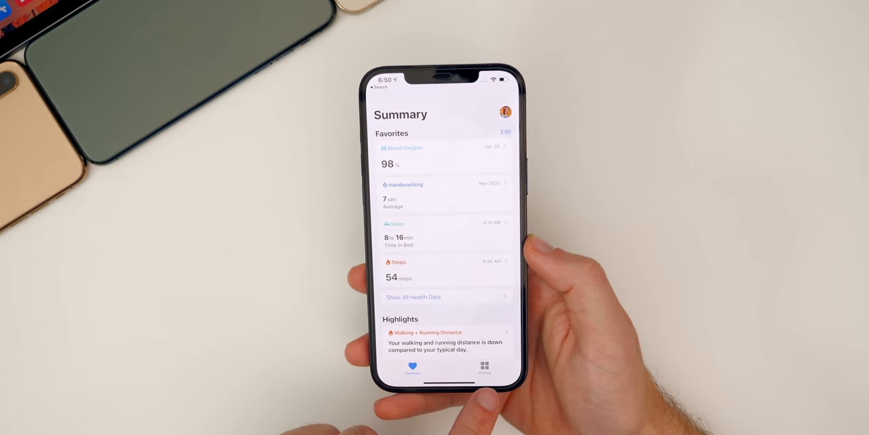
# View the Health Summary favourites: Blood Oxygen, Sleep and Steps.
pyautogui.click(485, 369)
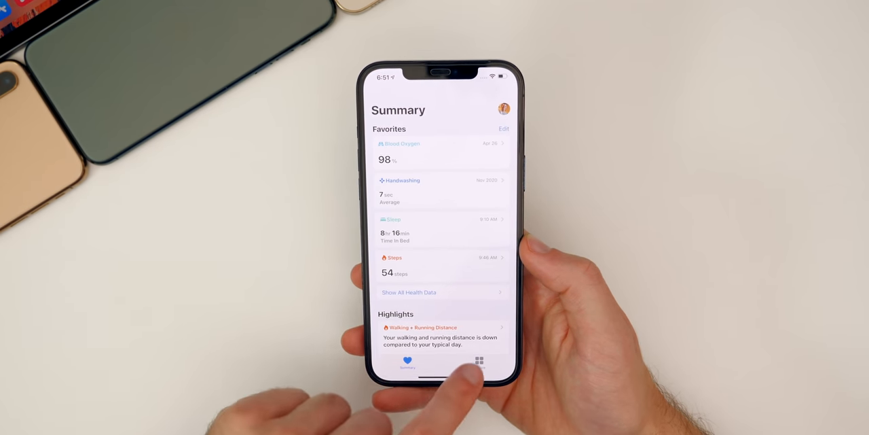
pyautogui.click(479, 360)
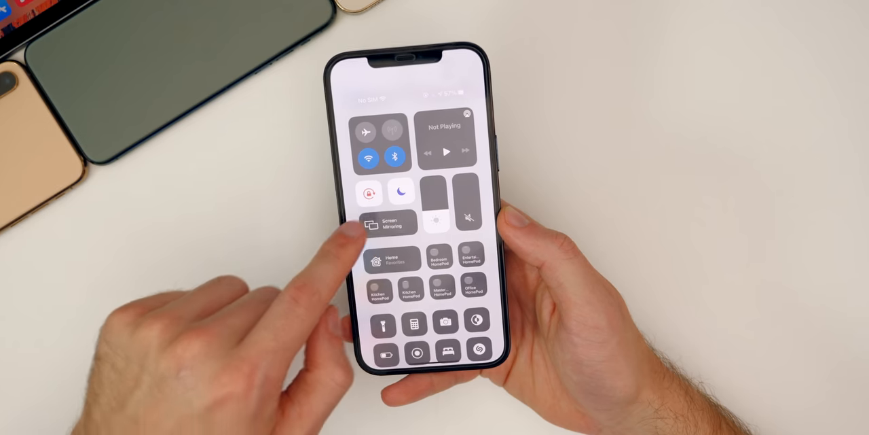
# Open Control Center with connectivity, media, Home and HomePod tiles.
pyautogui.click(401, 192)
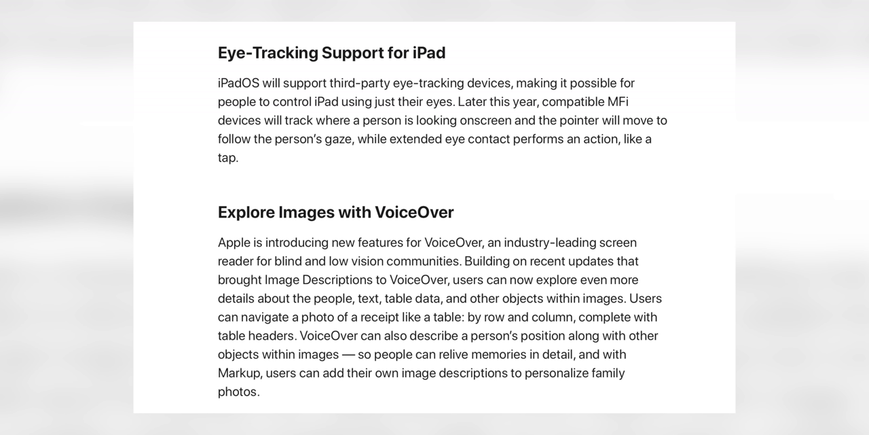
# Scroll to the Eye-Tracking Support for iPad and Explore Images with VoiceOver sections.
pyautogui.scroll(-3)
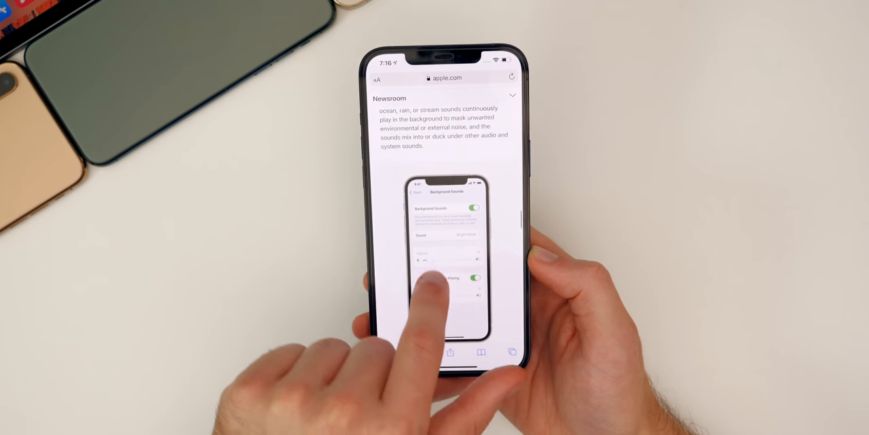
# Scroll to the Background Sounds paragraph and its settings screenshot.
pyautogui.scroll(-3)
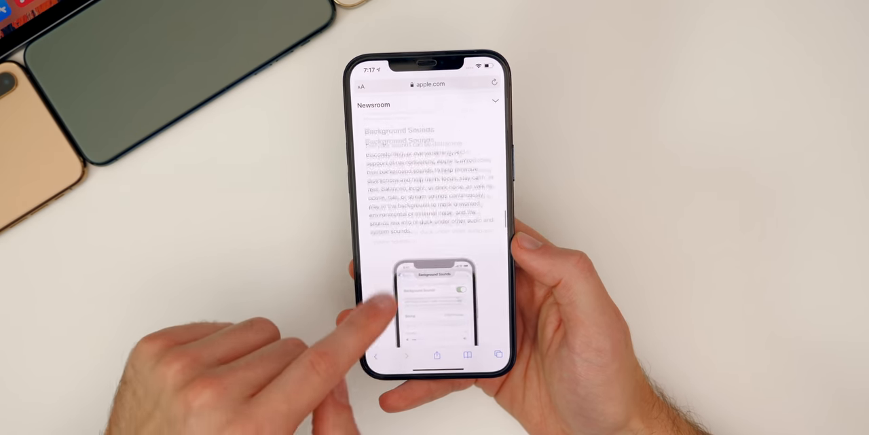
pyautogui.scroll(-3)
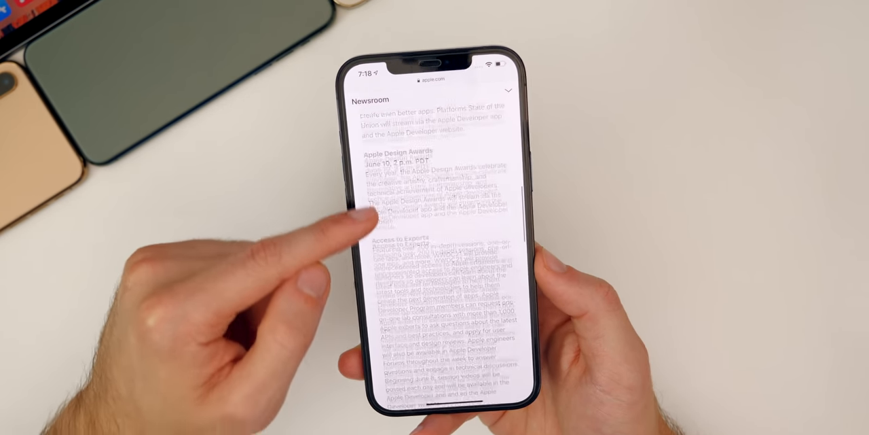
# Scroll the WWDC21 article to the Apple Keynote and Platforms State of the Union schedule.
pyautogui.scroll(-3)
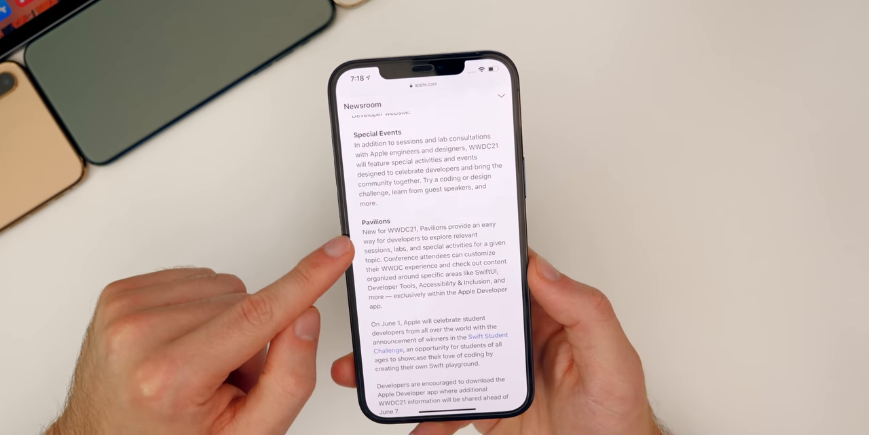
pyautogui.scroll(-3)
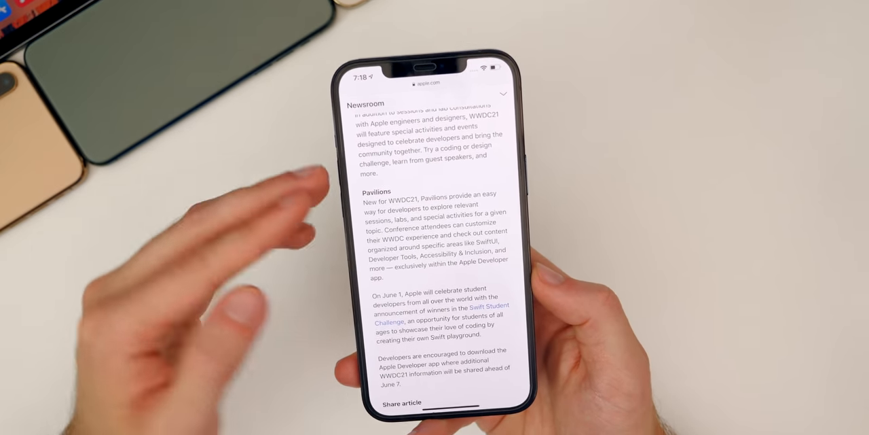
pyautogui.scroll(-3)
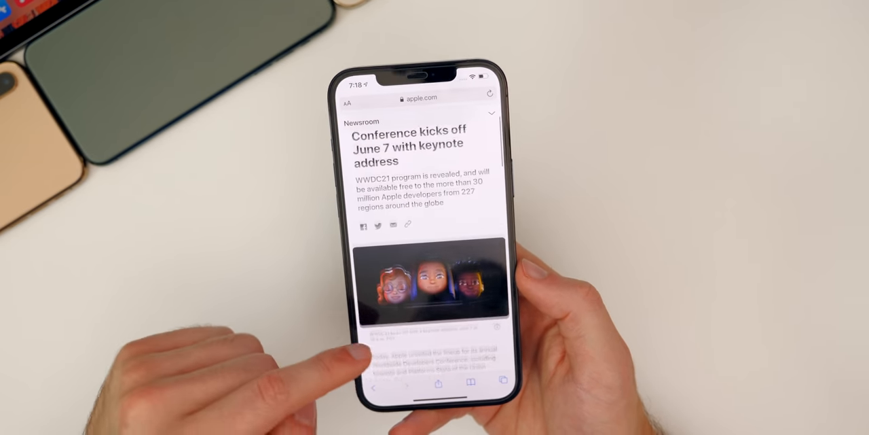
pyautogui.scroll(-3)
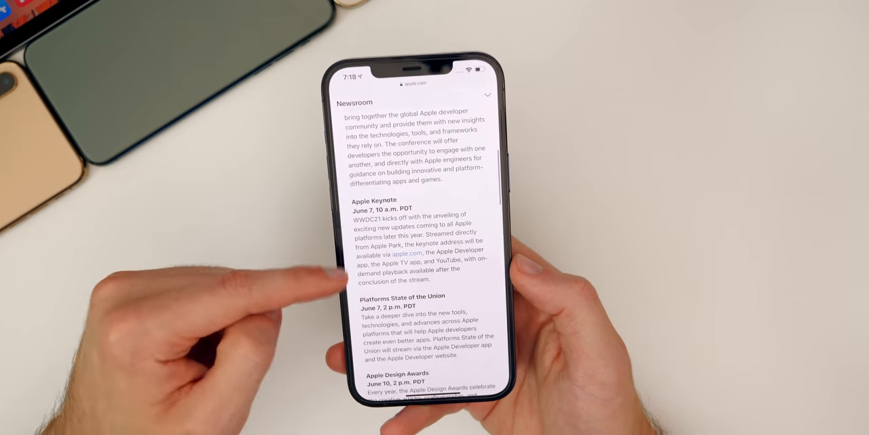